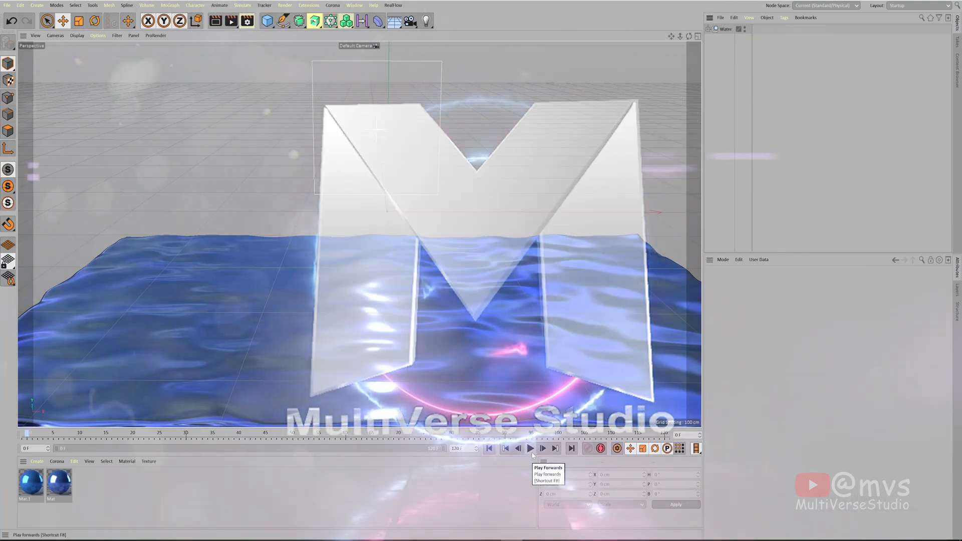
# Play the finished blue water animation forwards as a preview.
pyautogui.click(530, 448)
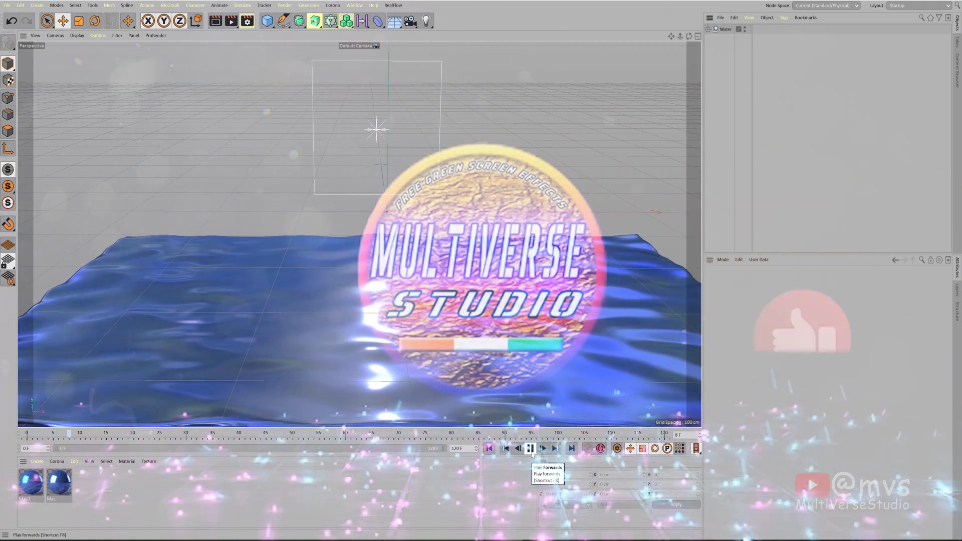
pyautogui.click(542, 449)
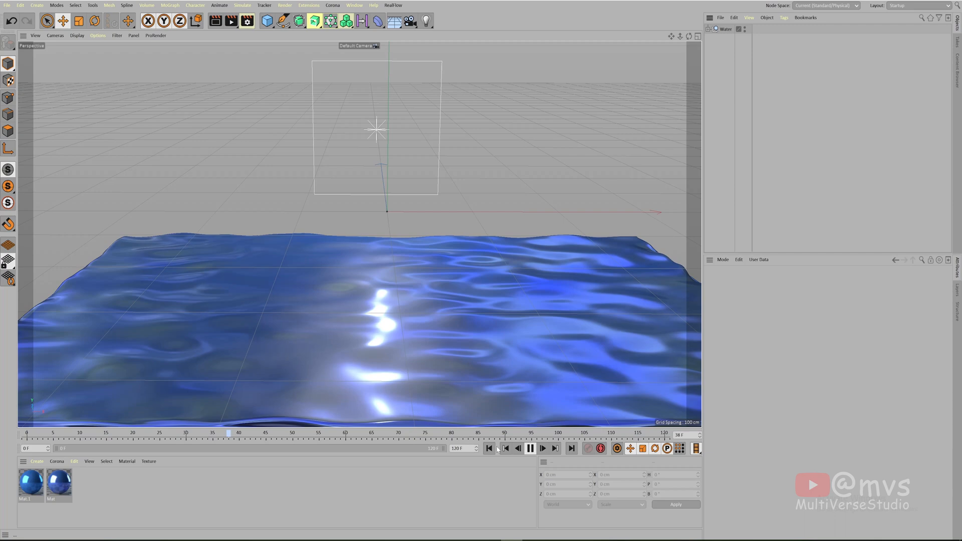
# Add a cube flattened to 200 × 4 × 200 cm with 25 segments per axis and 2 cm fillets.
pyautogui.click(490, 449)
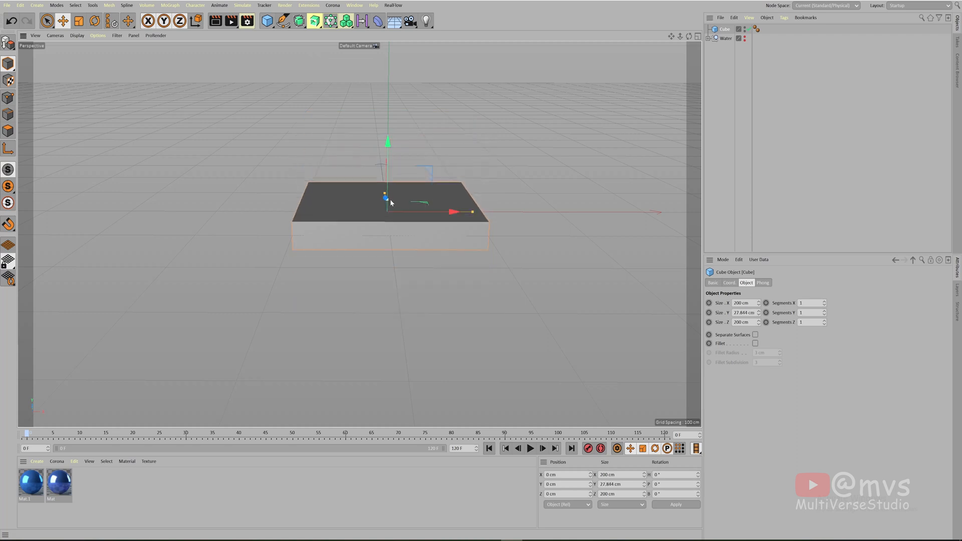
pyautogui.moveTo(389, 196); pyautogui.dragTo(389, 212)
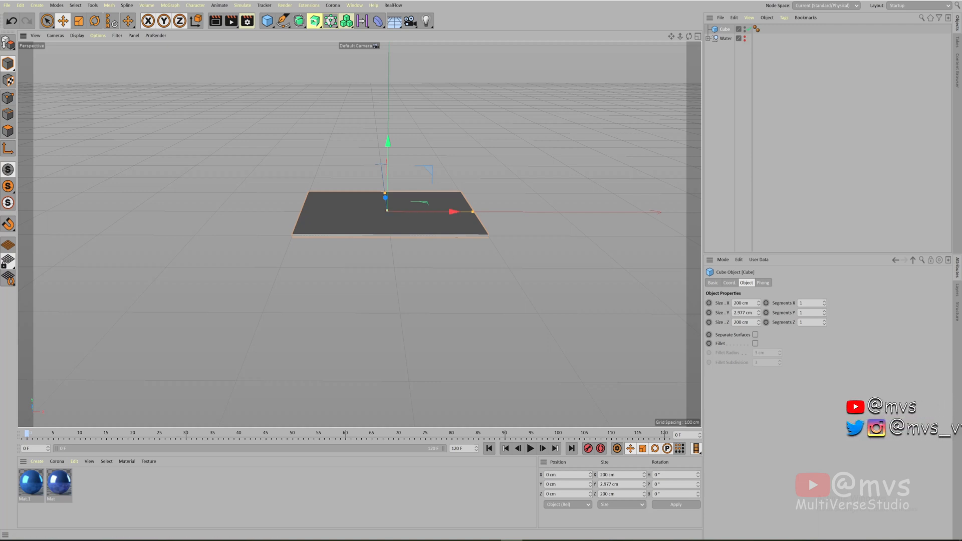
pyautogui.click(745, 313)
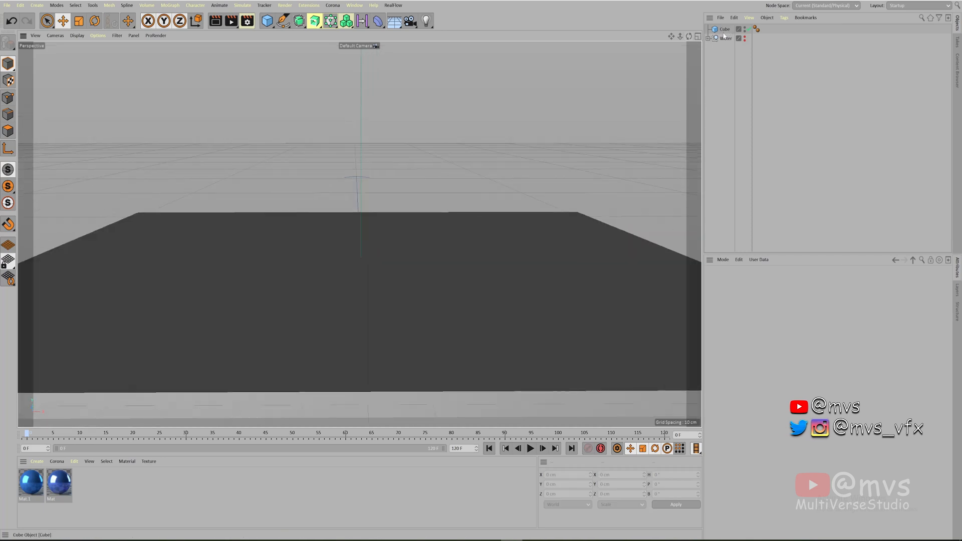
pyautogui.click(723, 29)
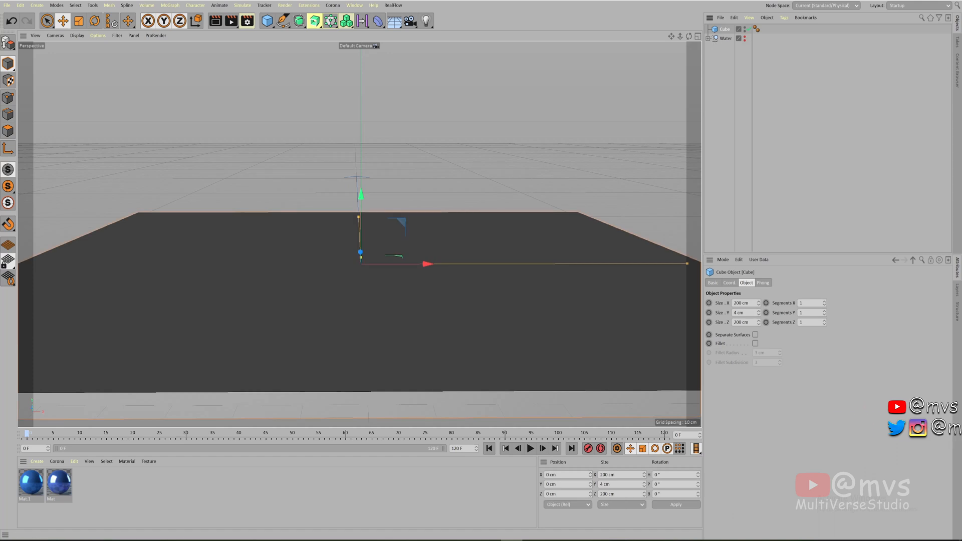
pyautogui.write('25')
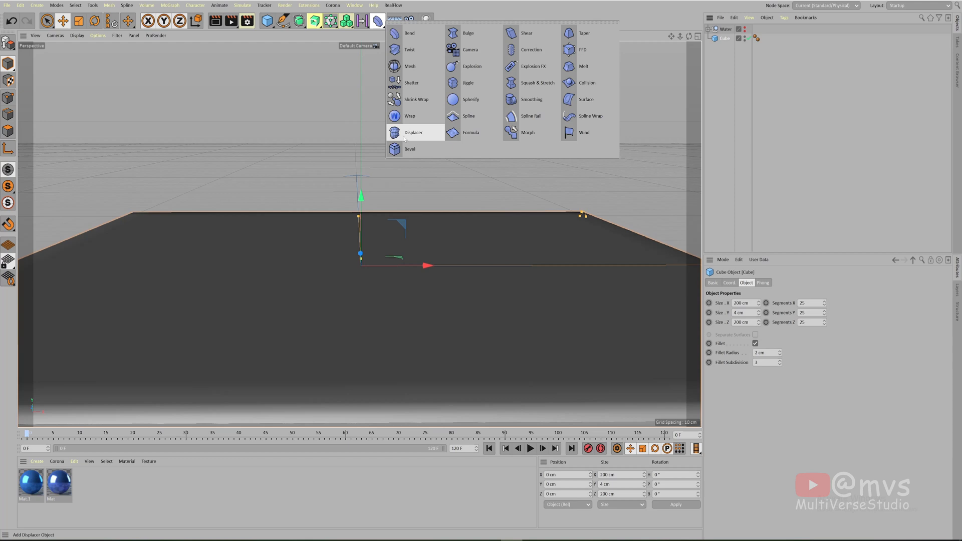
# Add a Displacer deformer and nest it under the cube.
pyautogui.click(413, 132)
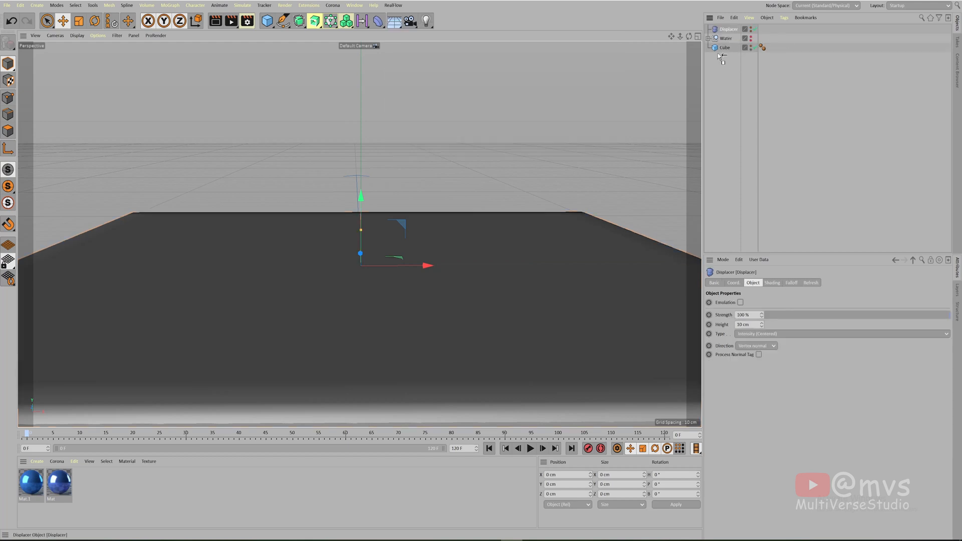
pyautogui.click(725, 38)
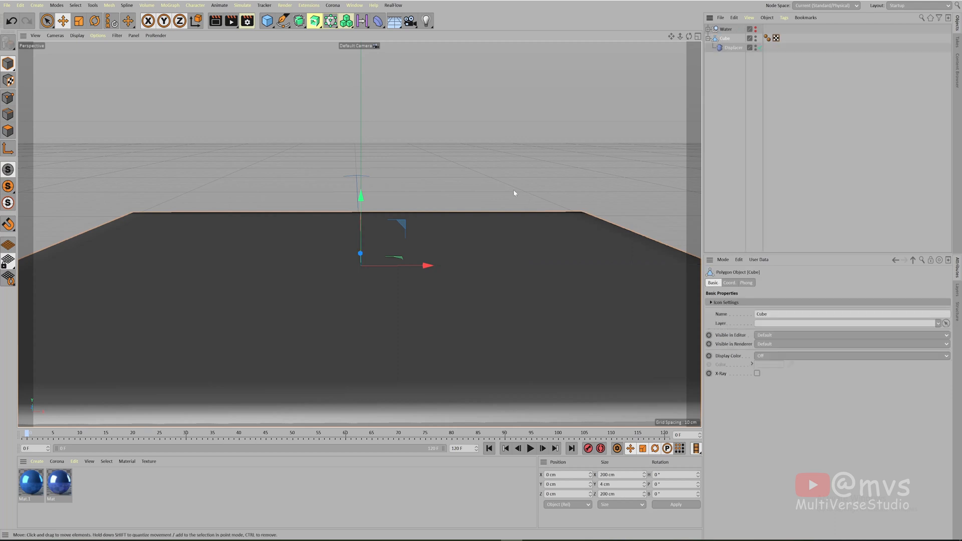
pyautogui.click(734, 49)
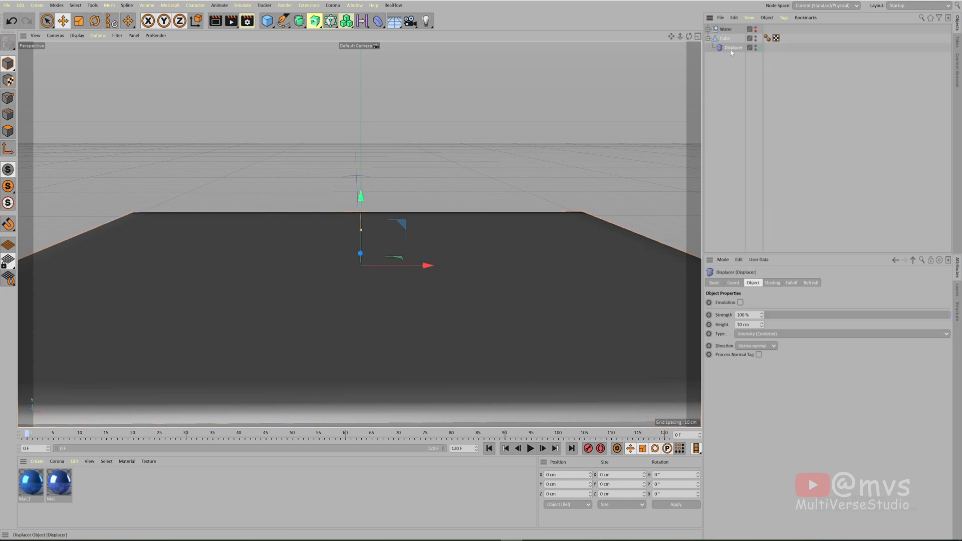
# Browse the Displacer's Coordinate, Falloff and Object settings, landing on Shading.
pyautogui.click(733, 283)
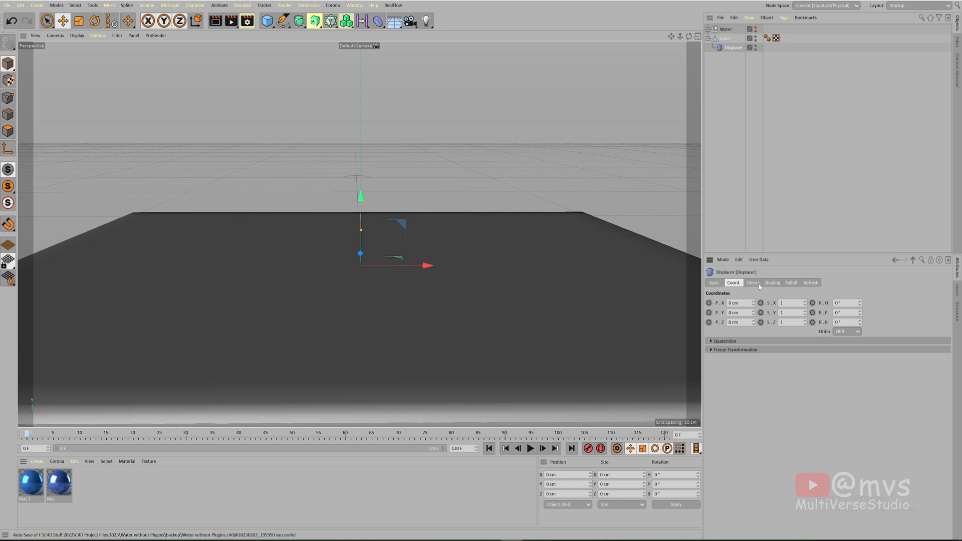
pyautogui.click(791, 283)
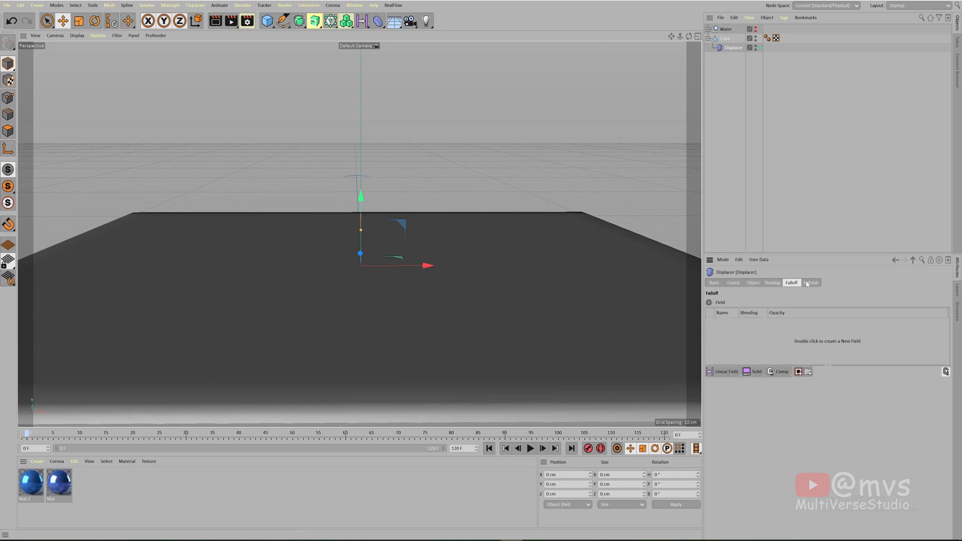
pyautogui.click(753, 282)
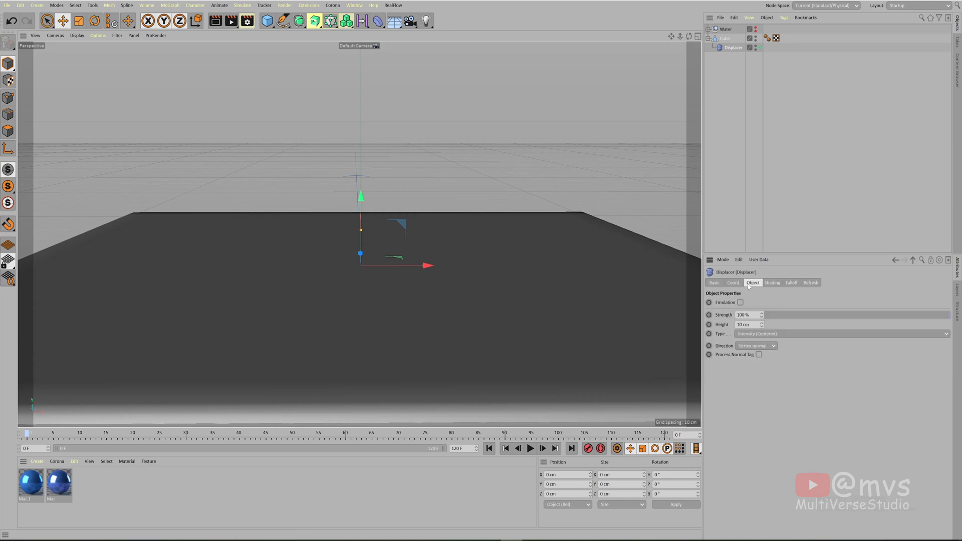
pyautogui.click(772, 283)
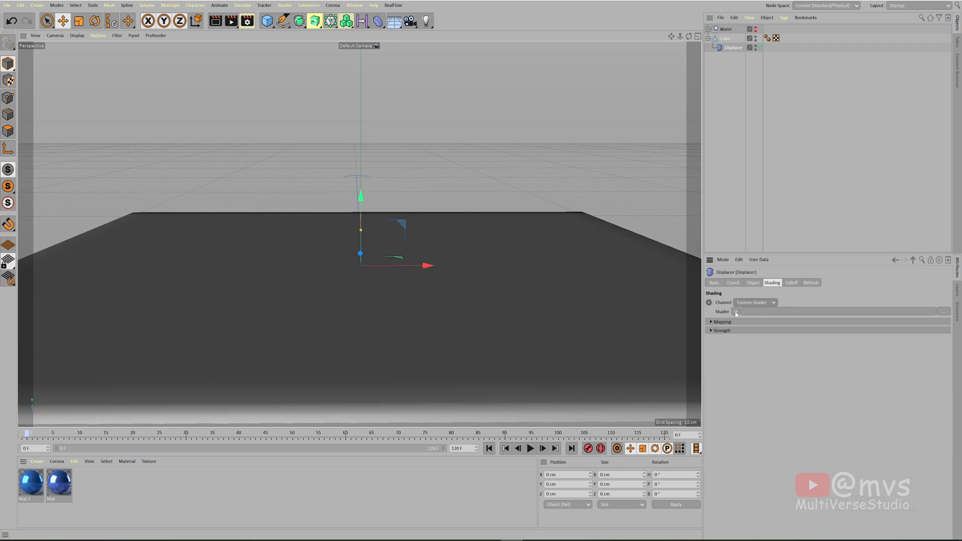
# Use a Noise shader as the displacement source and preview the result.
pyautogui.click(740, 311)
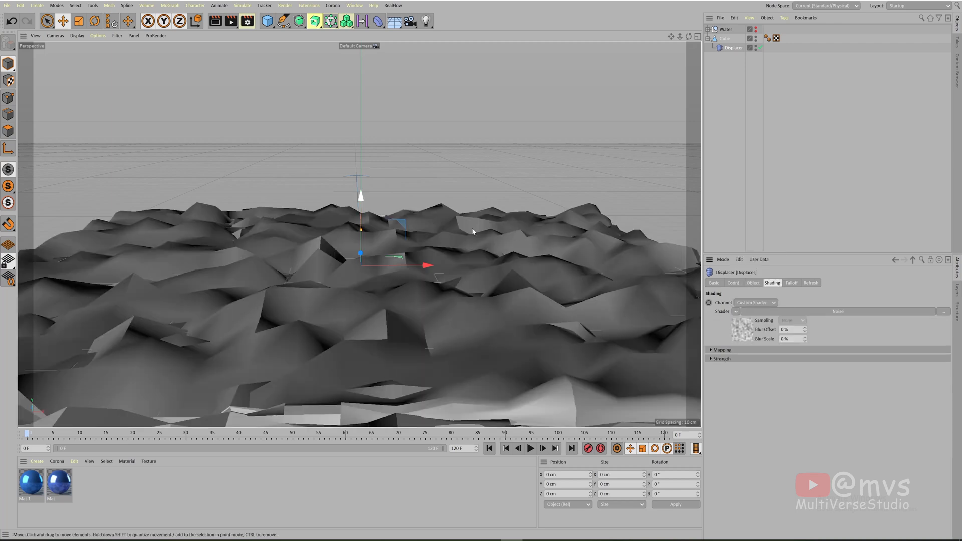
pyautogui.click(529, 449)
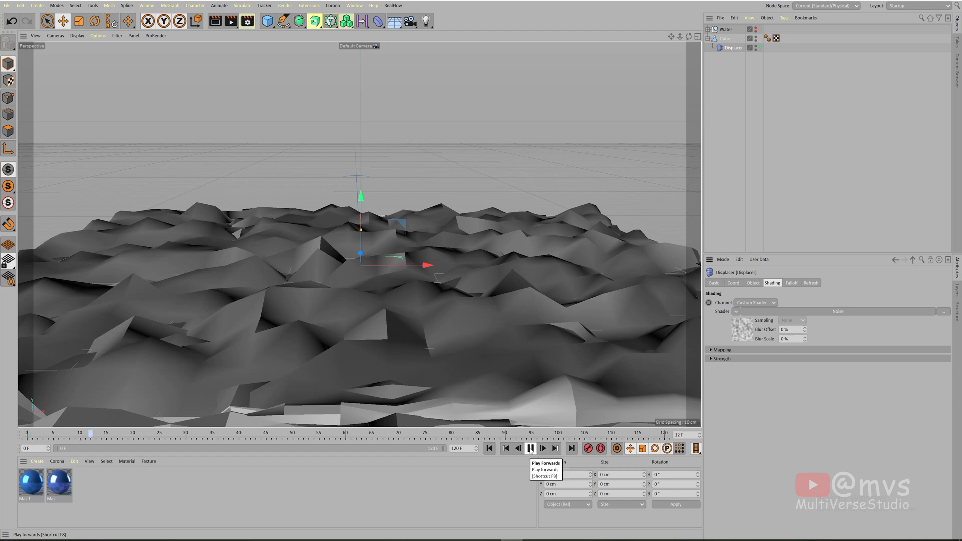
pyautogui.click(530, 448)
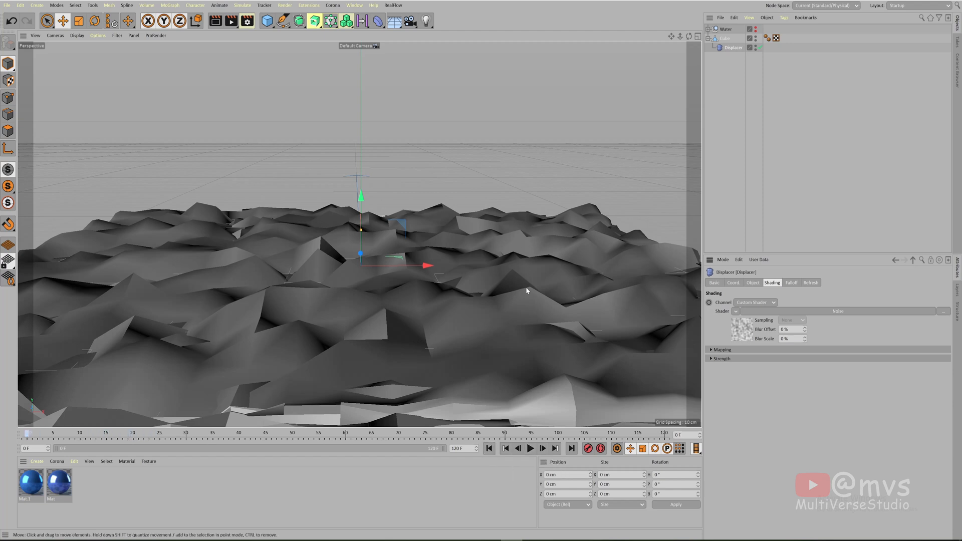
# Set the Displacer's height to 15 cm.
pyautogui.click(753, 283)
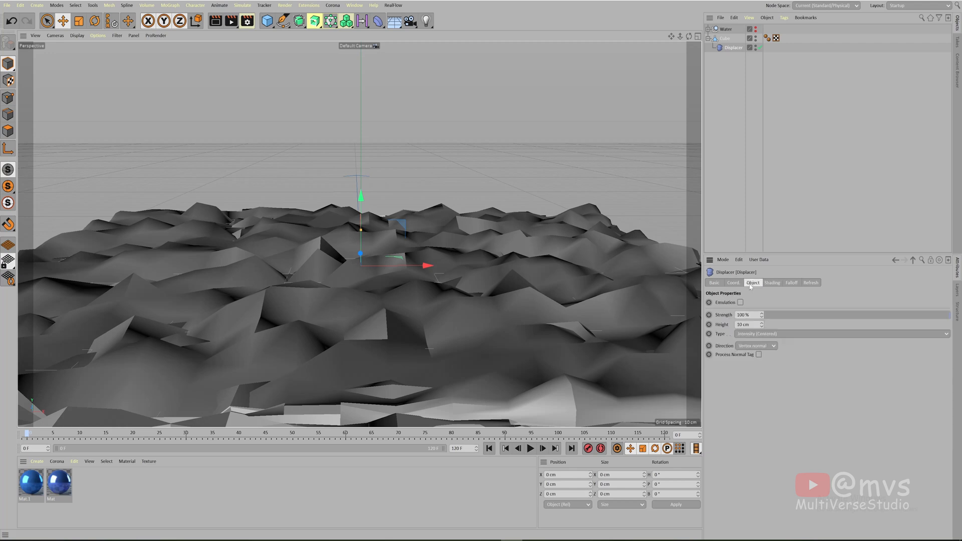
pyautogui.click(748, 324)
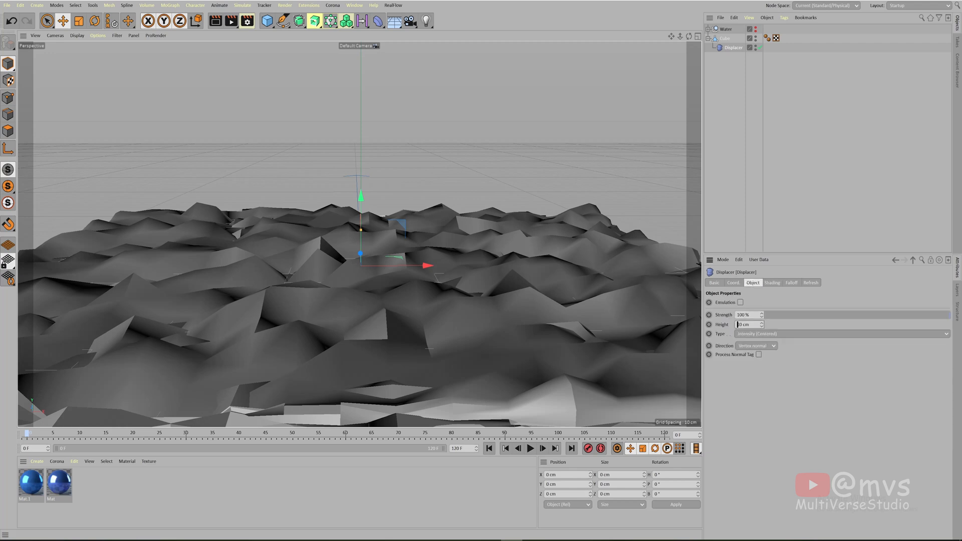
pyautogui.click(748, 324)
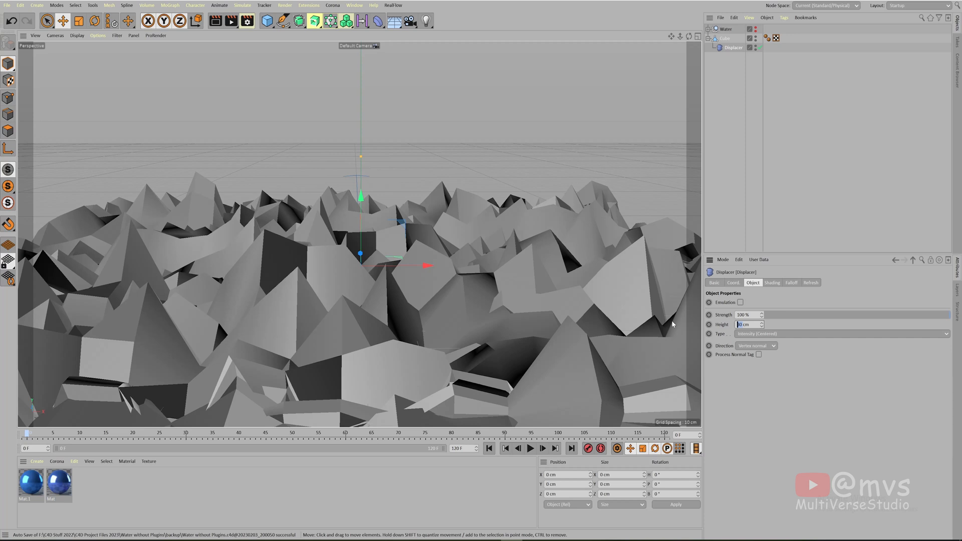
pyautogui.write('15 cm')
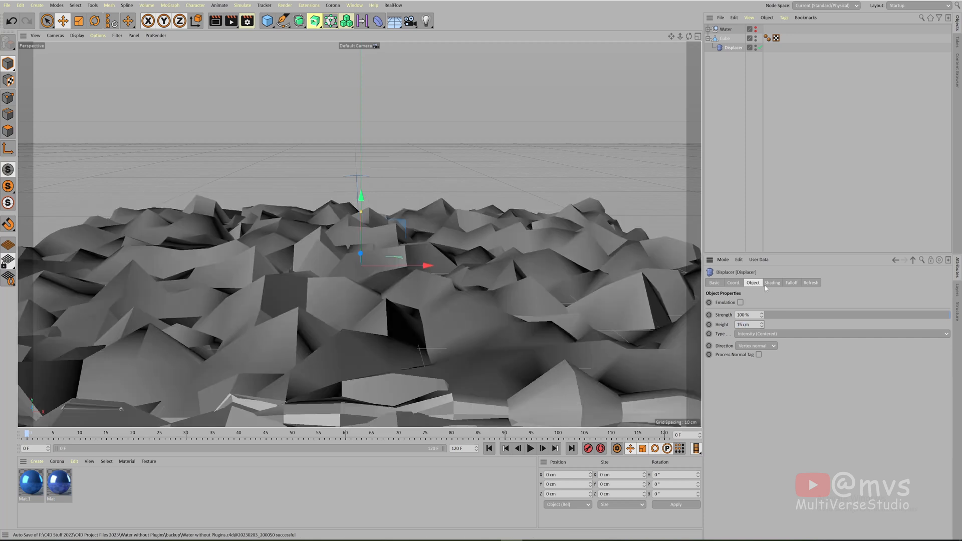
# Give the noise shader an animation speed and movement values so the waves move.
pyautogui.click(772, 283)
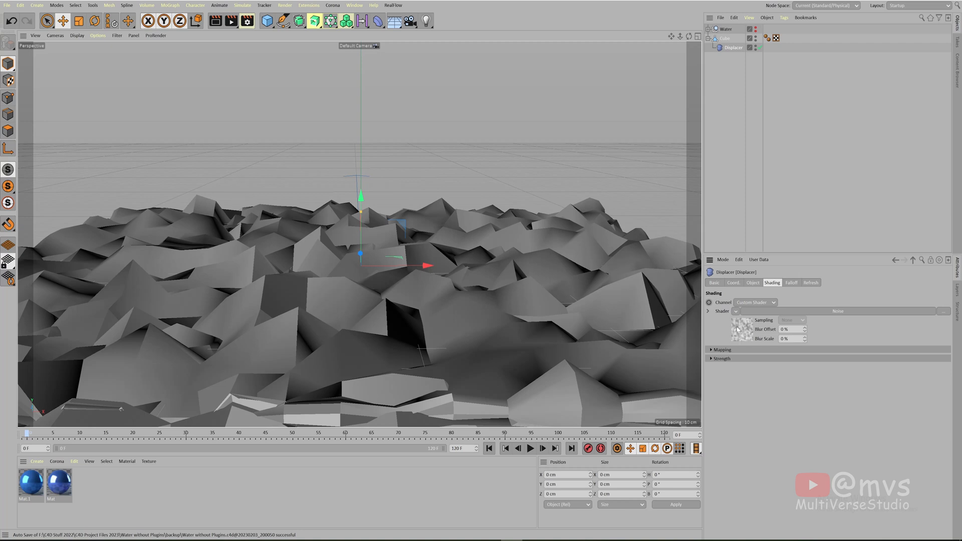
pyautogui.click(742, 315)
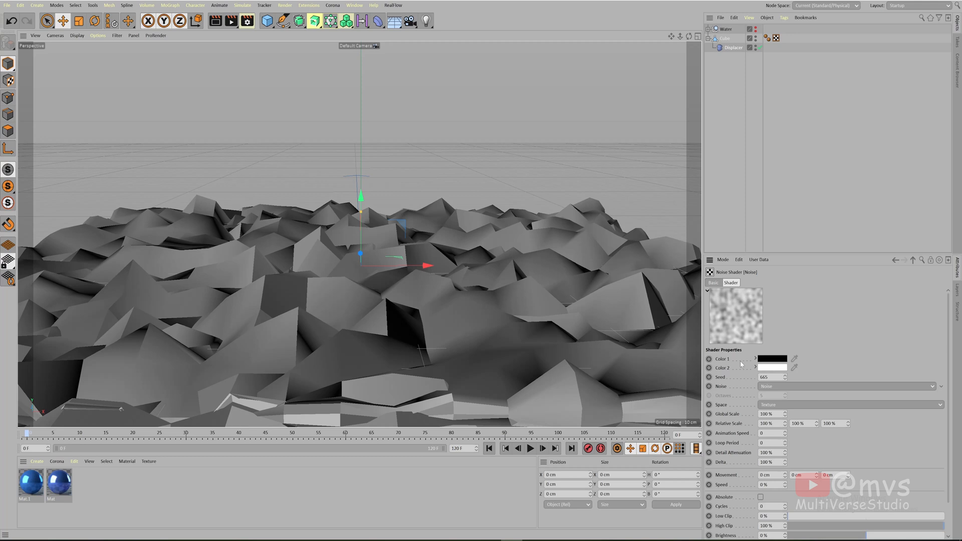
pyautogui.click(772, 433)
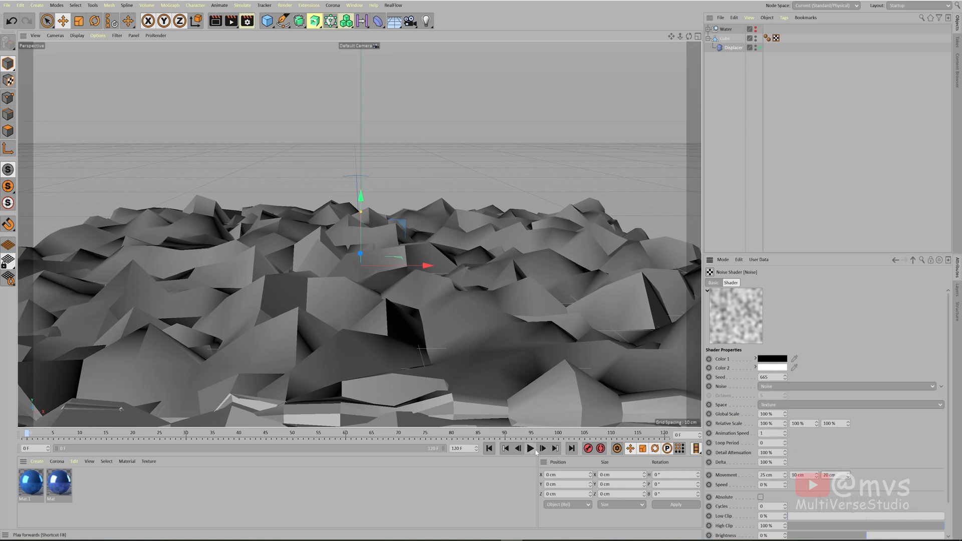
# Lower the displacement height to 10 cm and preview the moving noise waves.
pyautogui.click(530, 450)
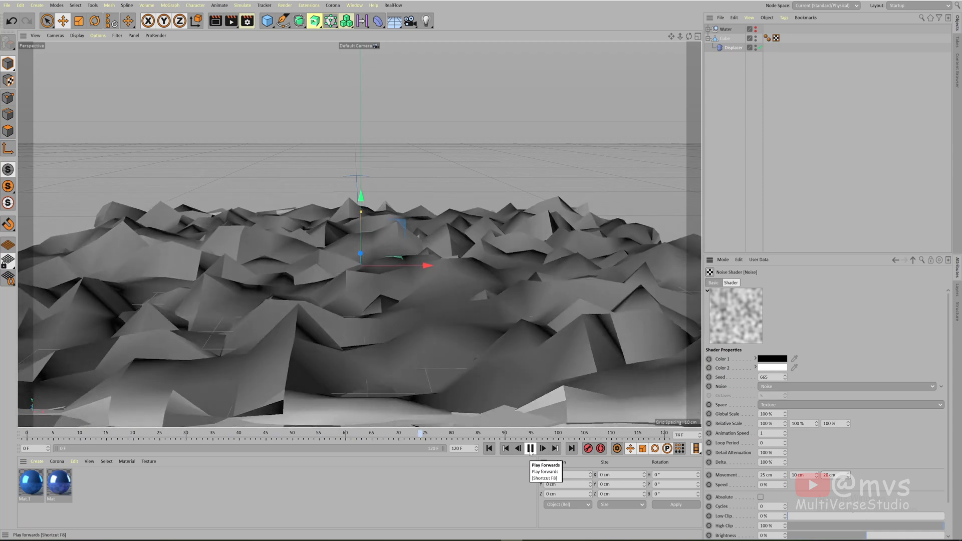
pyautogui.click(733, 48)
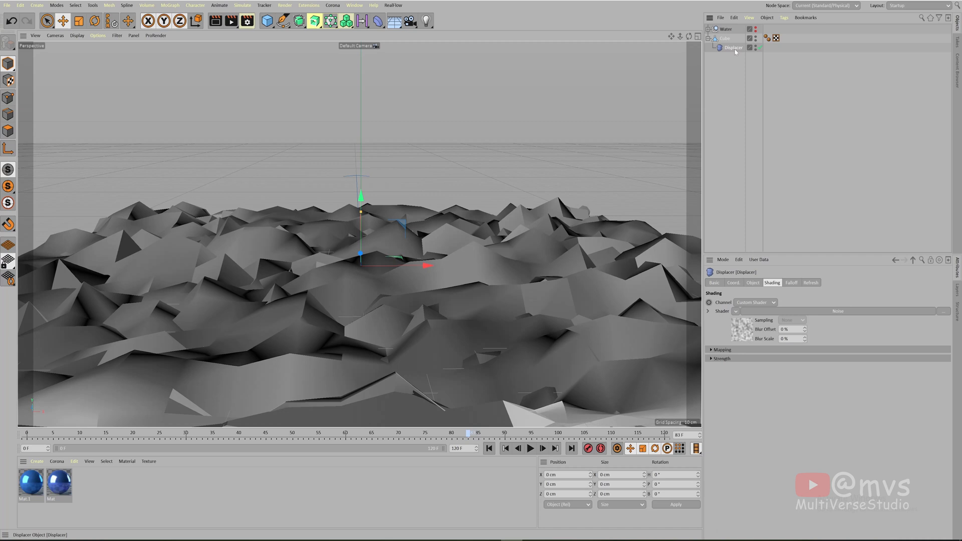
pyautogui.click(753, 282)
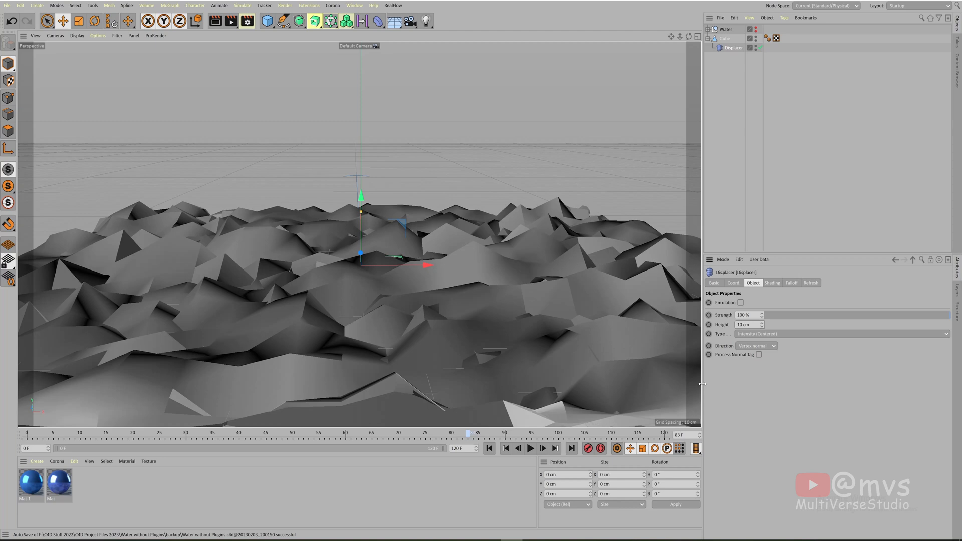
pyautogui.click(528, 449)
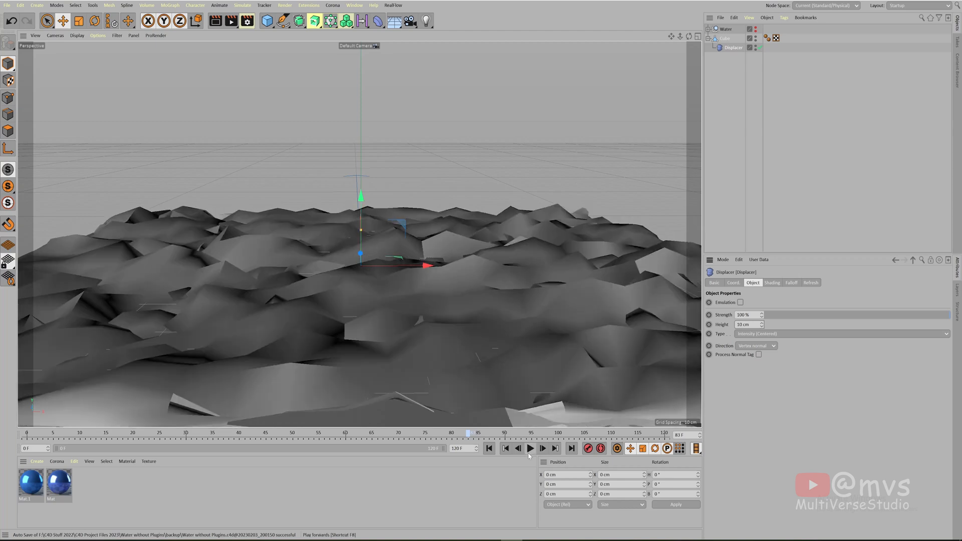
pyautogui.click(529, 449)
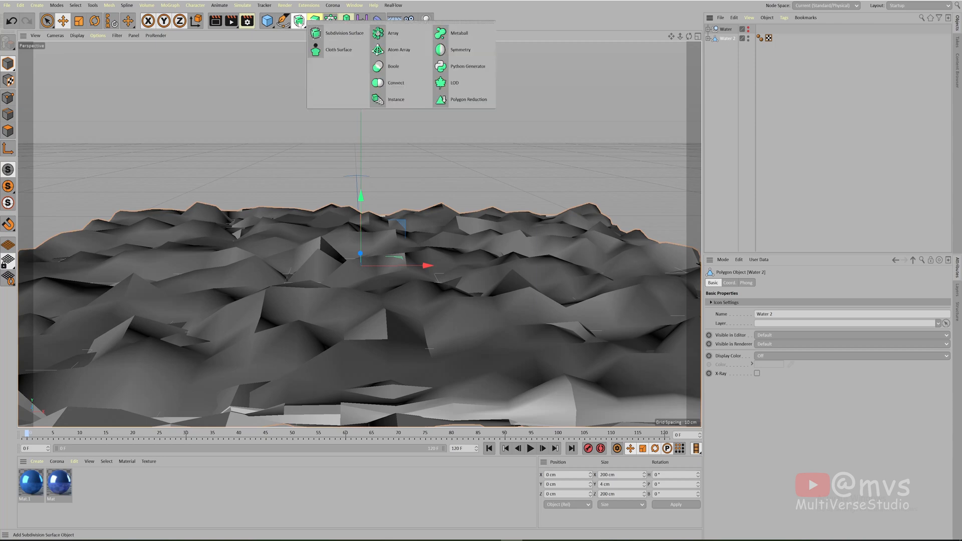
pyautogui.moveTo(344, 32)
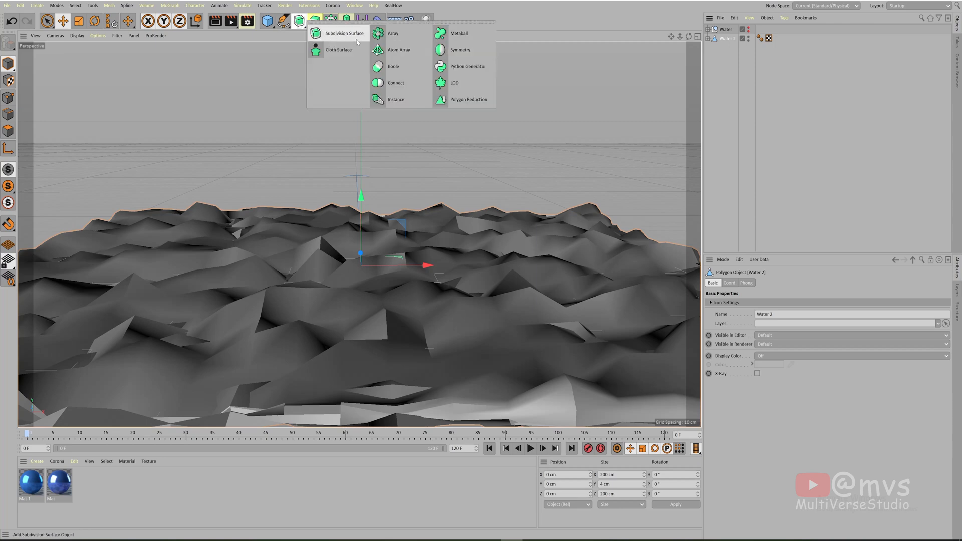
# Add a Subdivision Surface and make Water 2 its child for smooth rolling waves.
pyautogui.click(345, 32)
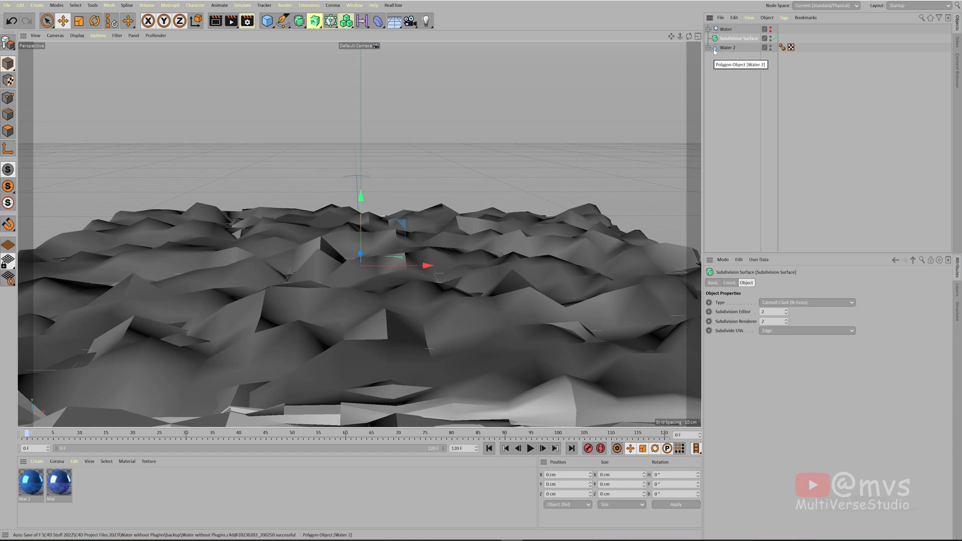
pyautogui.click(729, 48)
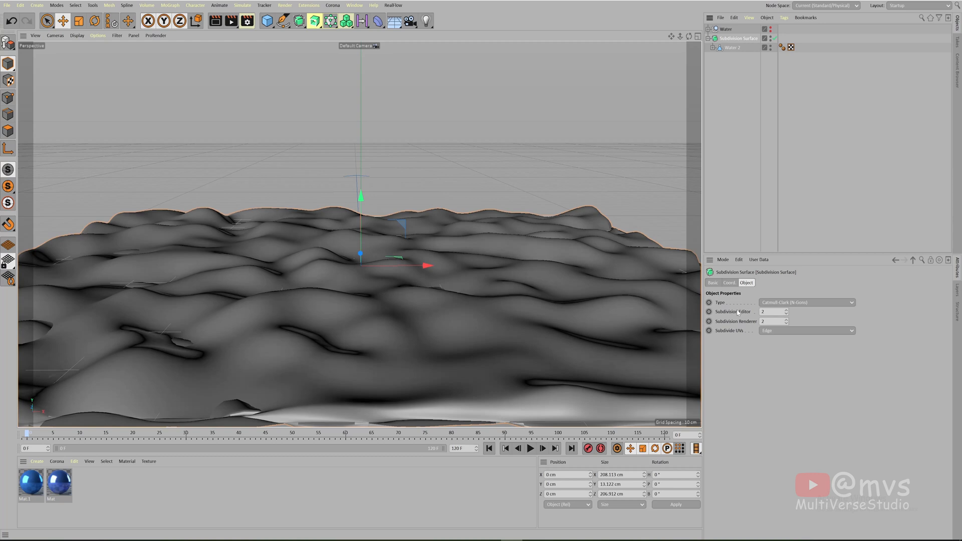
pyautogui.click(772, 310)
pyautogui.write('3')
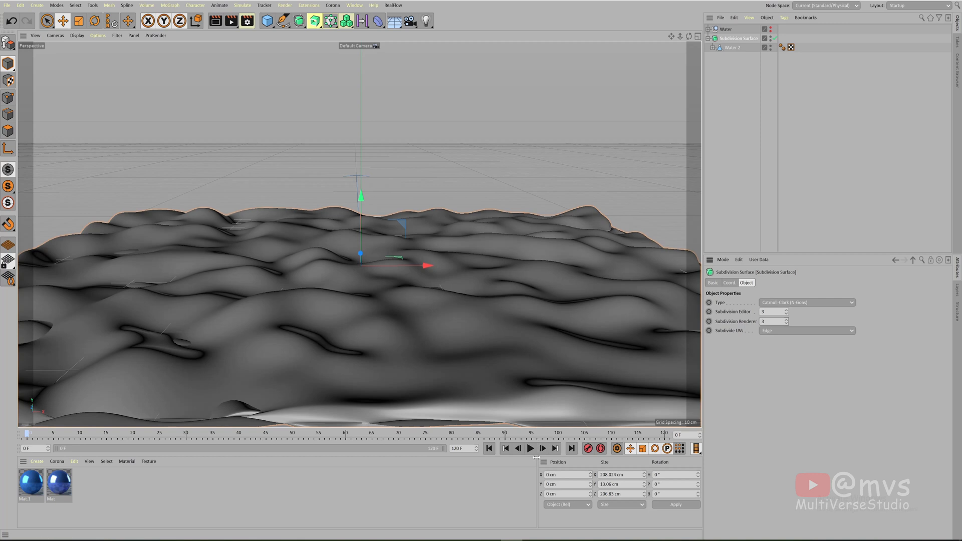
pyautogui.click(529, 449)
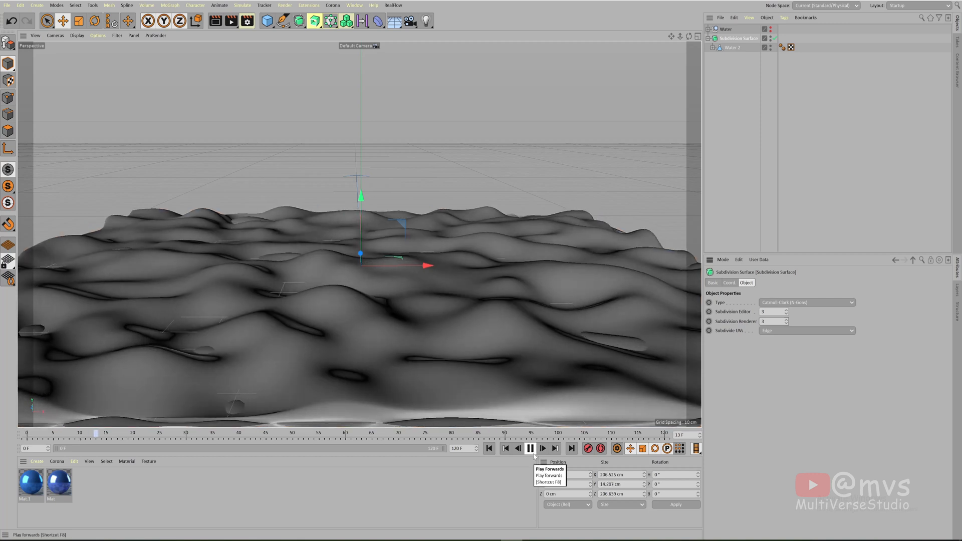
pyautogui.click(528, 449)
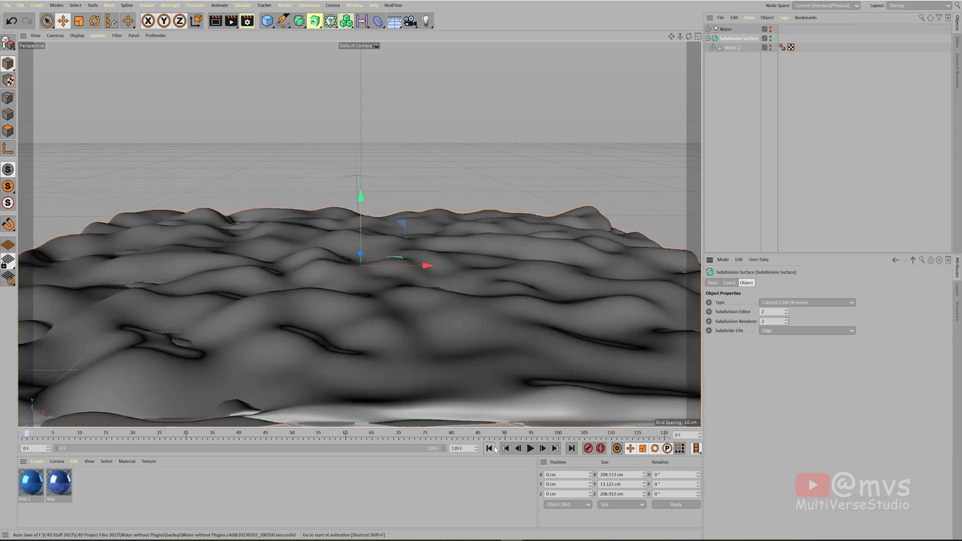
pyautogui.moveTo(543, 449)
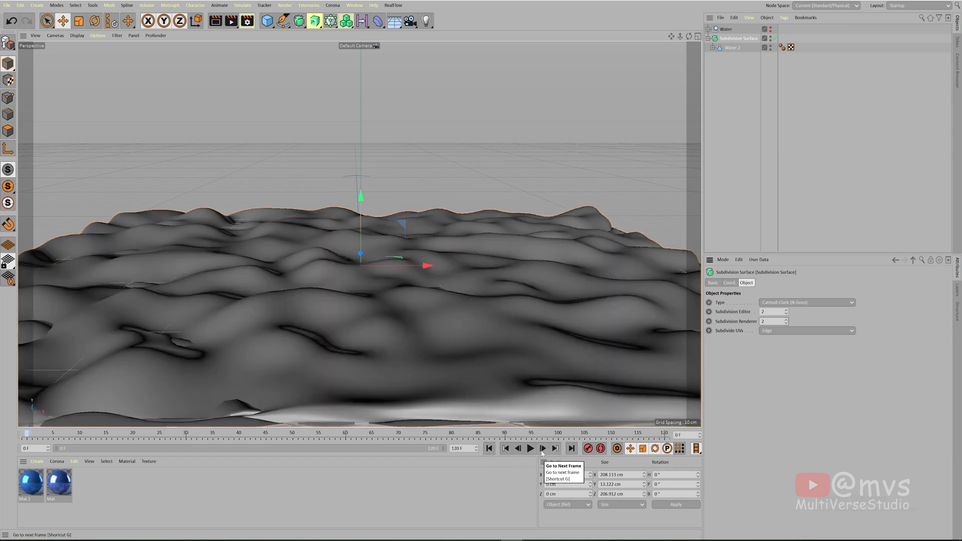
pyautogui.click(543, 450)
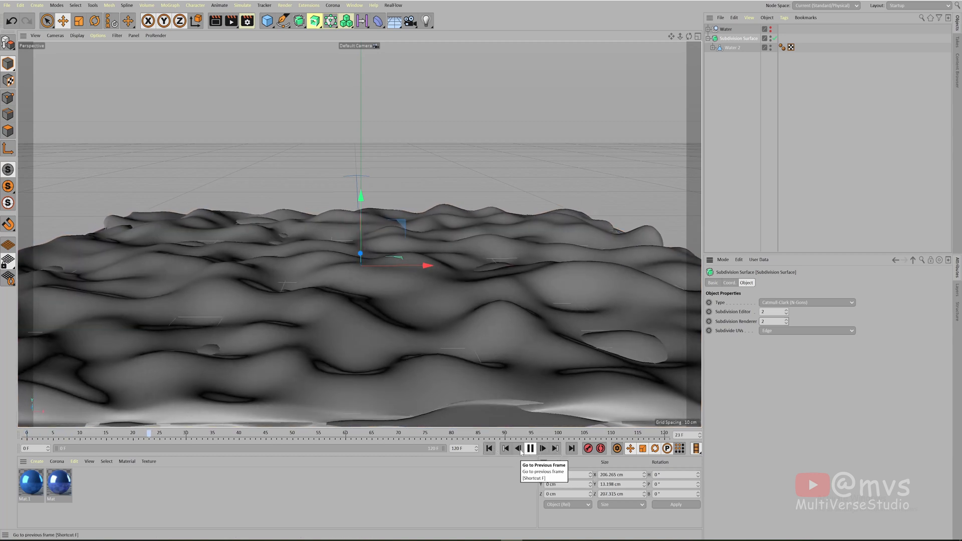
pyautogui.click(530, 449)
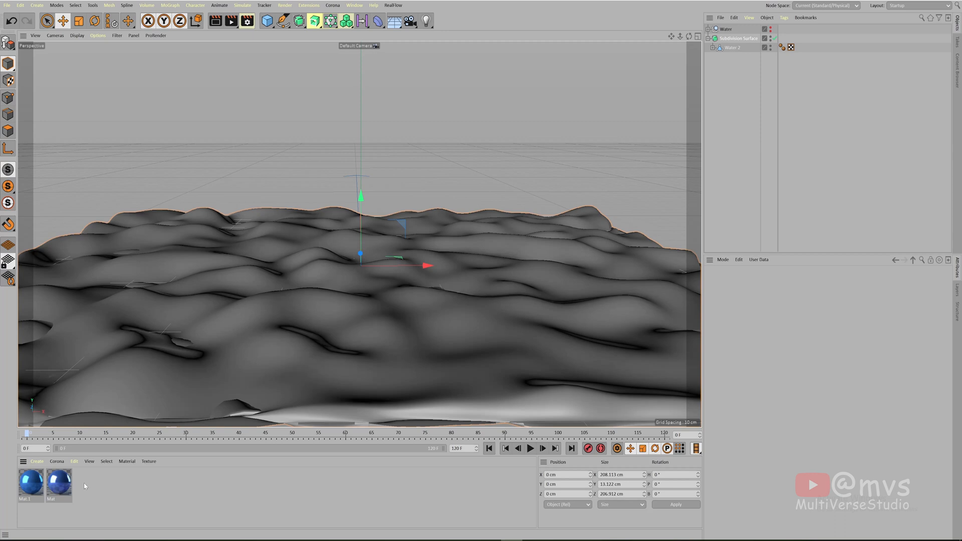
pyautogui.moveTo(79, 453)
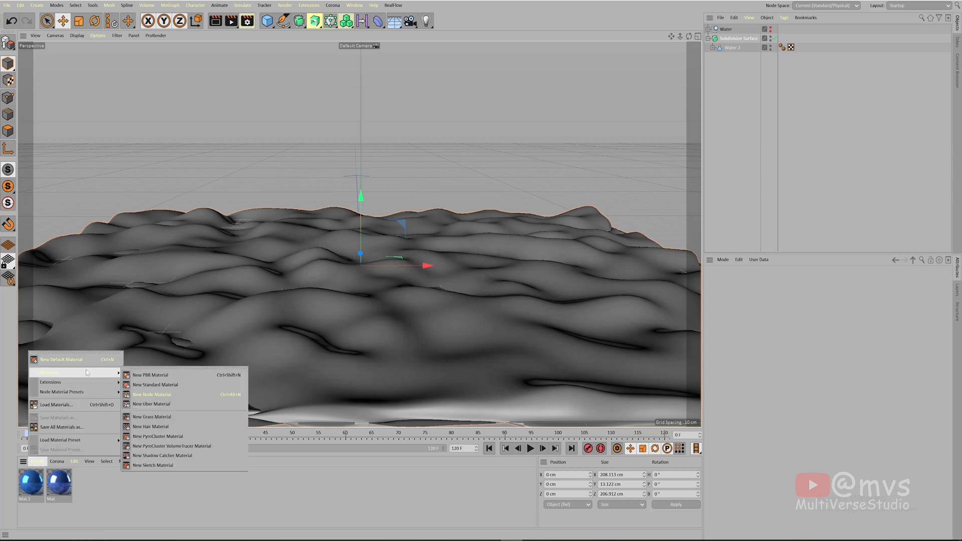
pyautogui.moveTo(156, 385)
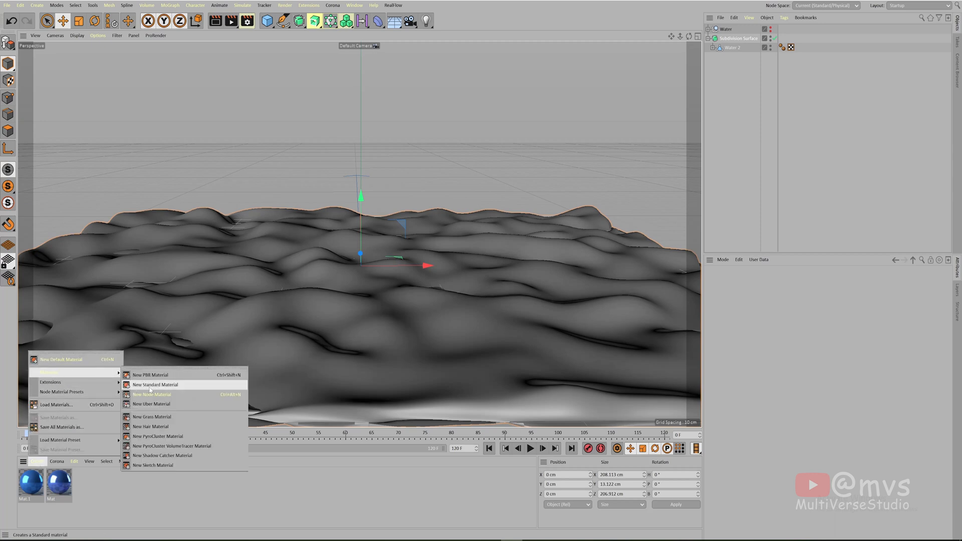
# Create a new standard material Mat.2 with a bright blue colour.
pyautogui.click(154, 384)
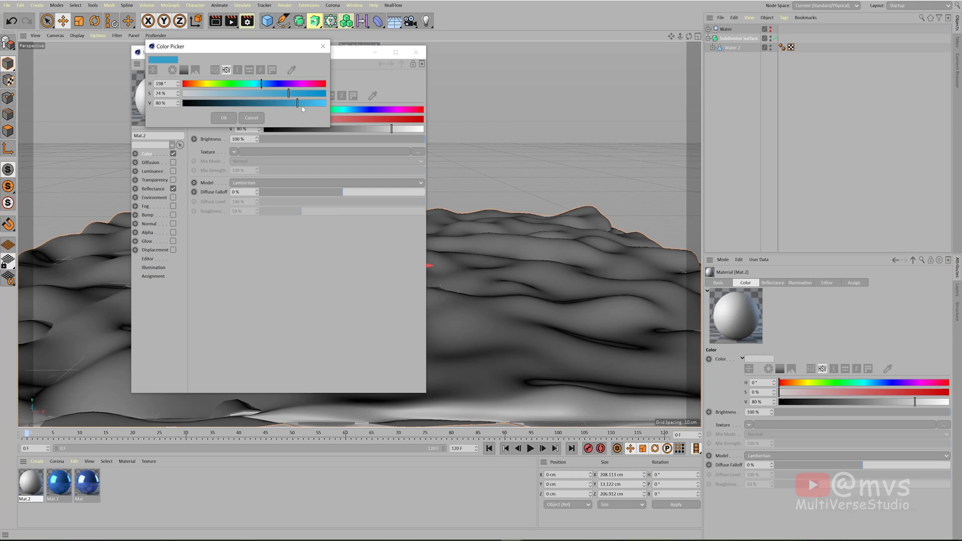
pyautogui.click(224, 117)
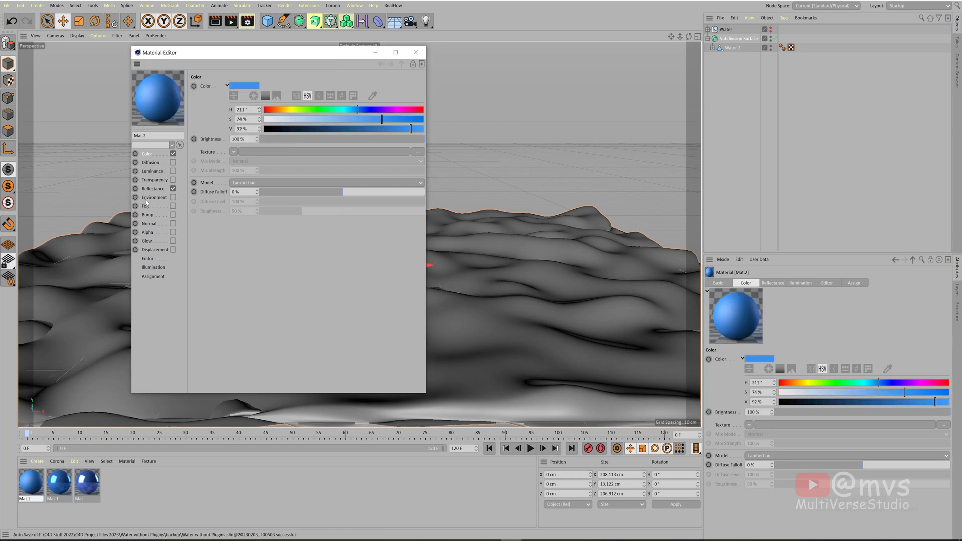
# Add a GGX reflectance layer to Mat.2 and apply it to Water 2.
pyautogui.click(154, 189)
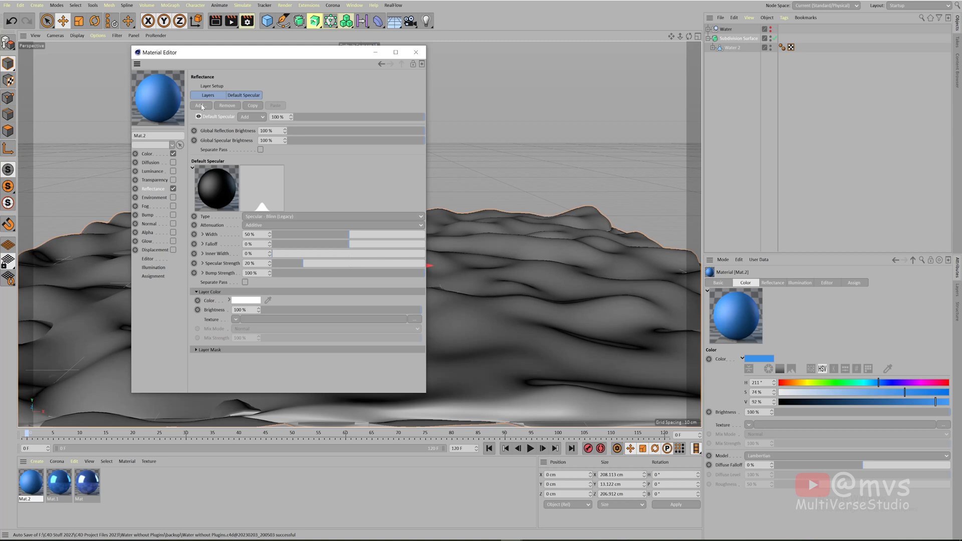
pyautogui.click(332, 217)
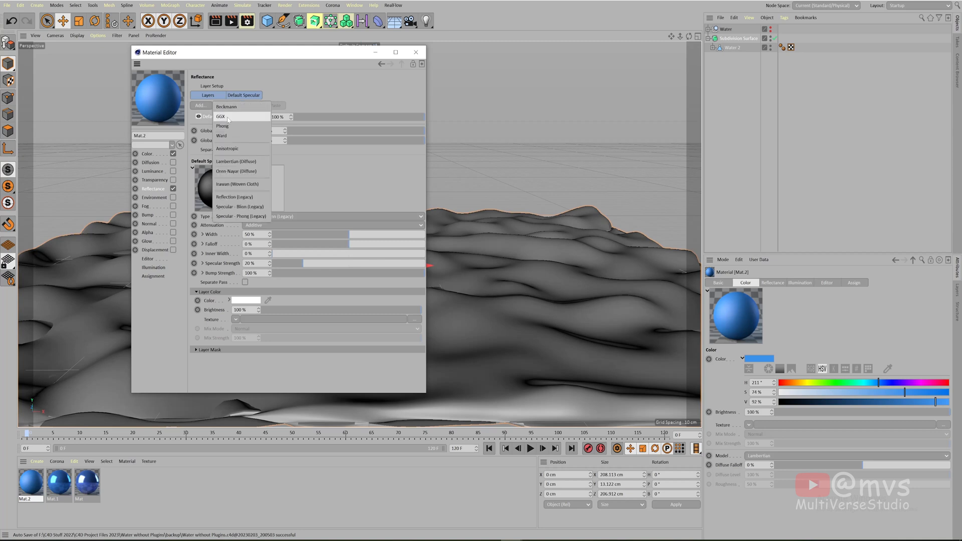
pyautogui.click(221, 117)
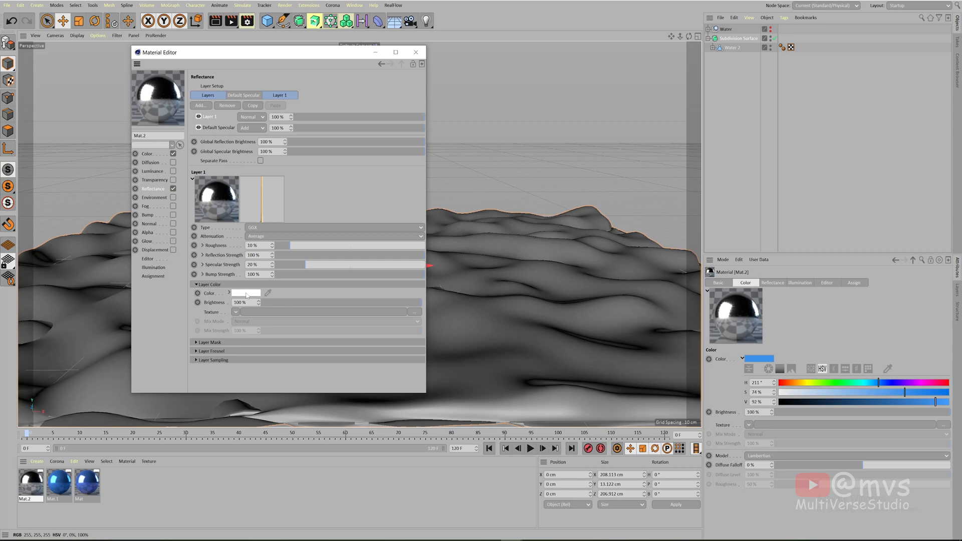
pyautogui.click(246, 293)
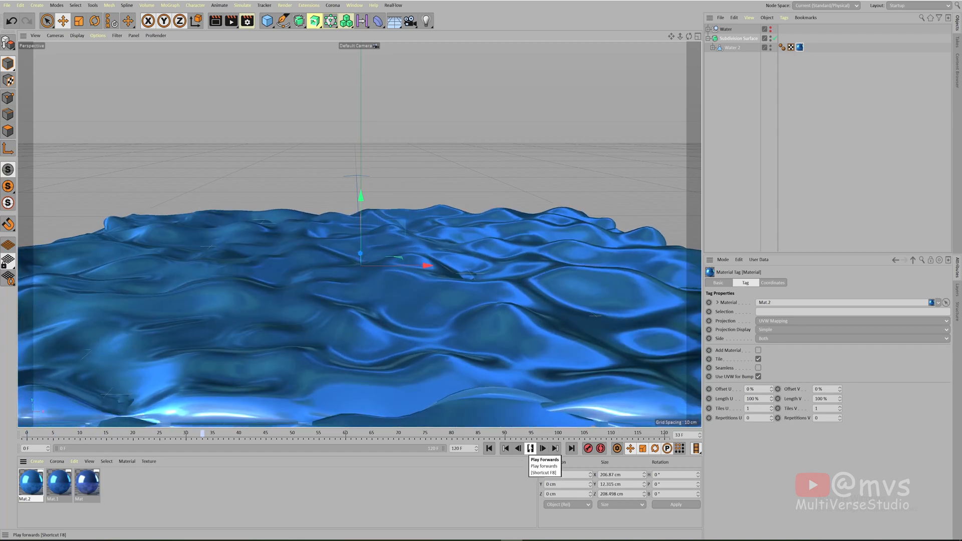
# Try displacement heights of 6 and 12 cm and settle on 9 cm.
pyautogui.click(529, 449)
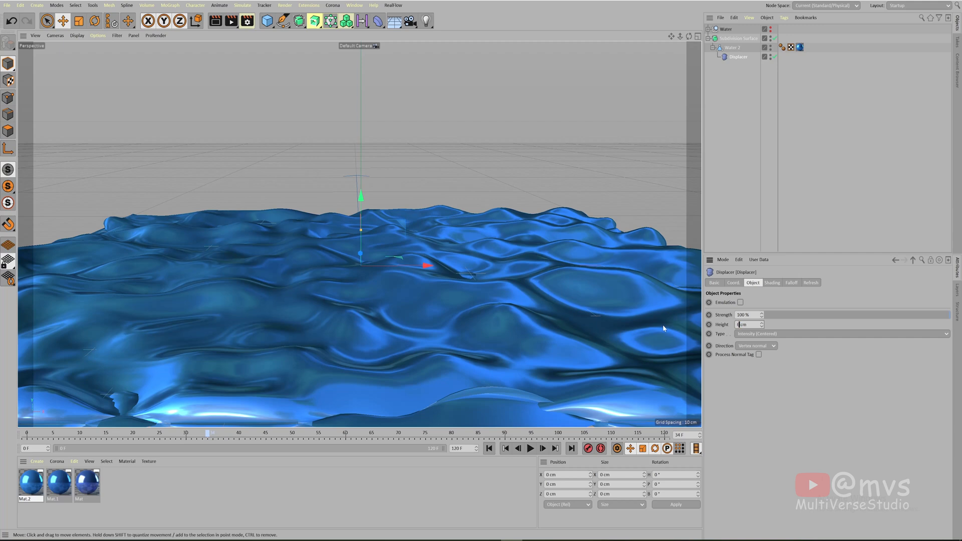
pyautogui.click(529, 448)
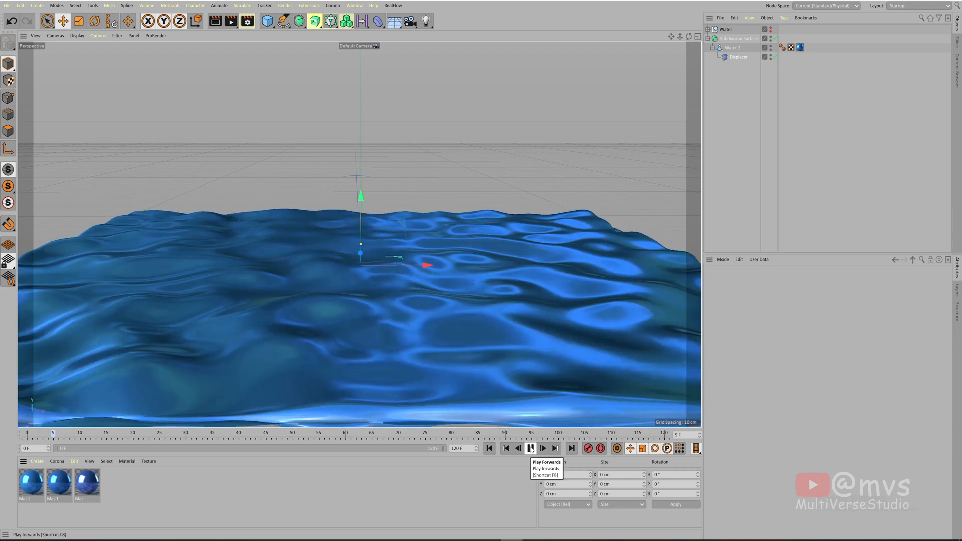
pyautogui.click(543, 449)
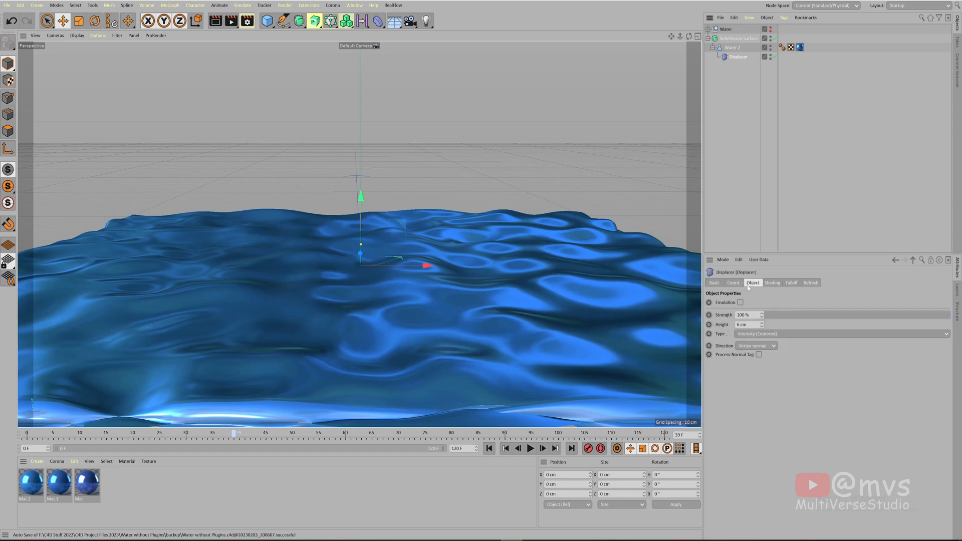
pyautogui.click(530, 449)
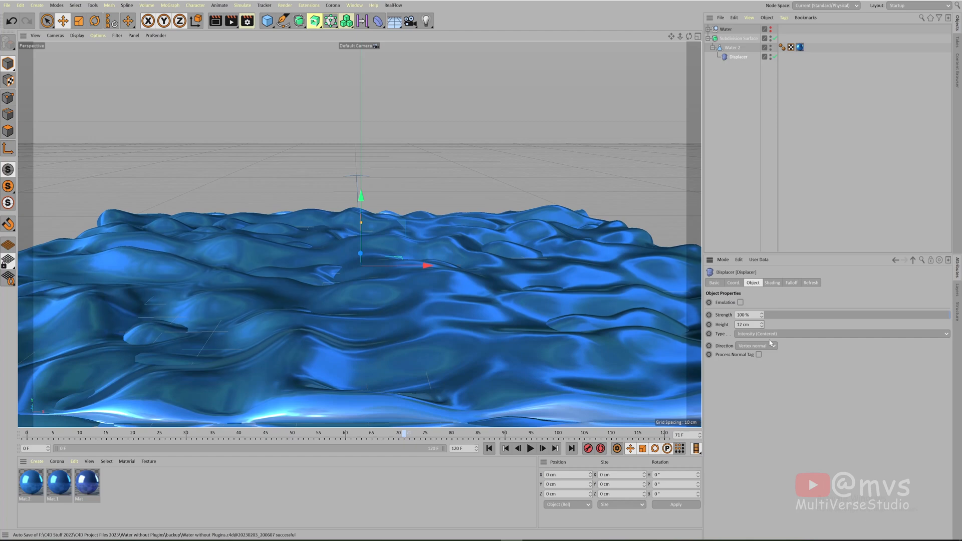
pyautogui.click(531, 449)
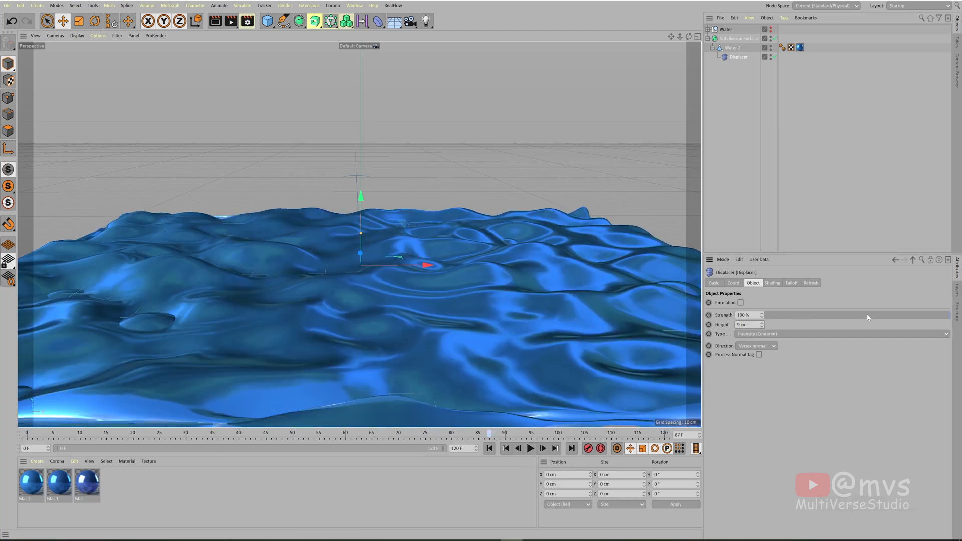
# Test a reduced displacement strength, then restore it to 100%.
pyautogui.moveTo(865, 314); pyautogui.dragTo(792, 315)
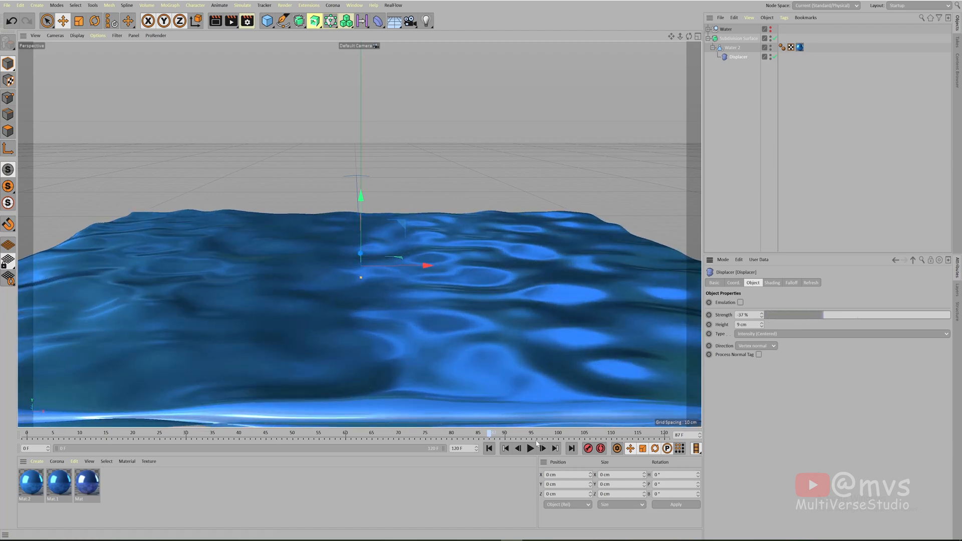
pyautogui.click(529, 449)
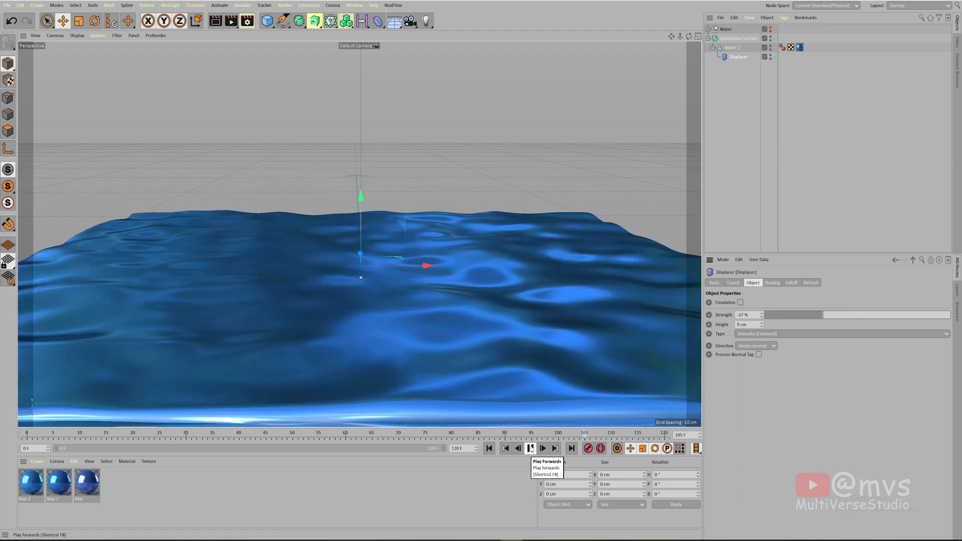
pyautogui.click(530, 449)
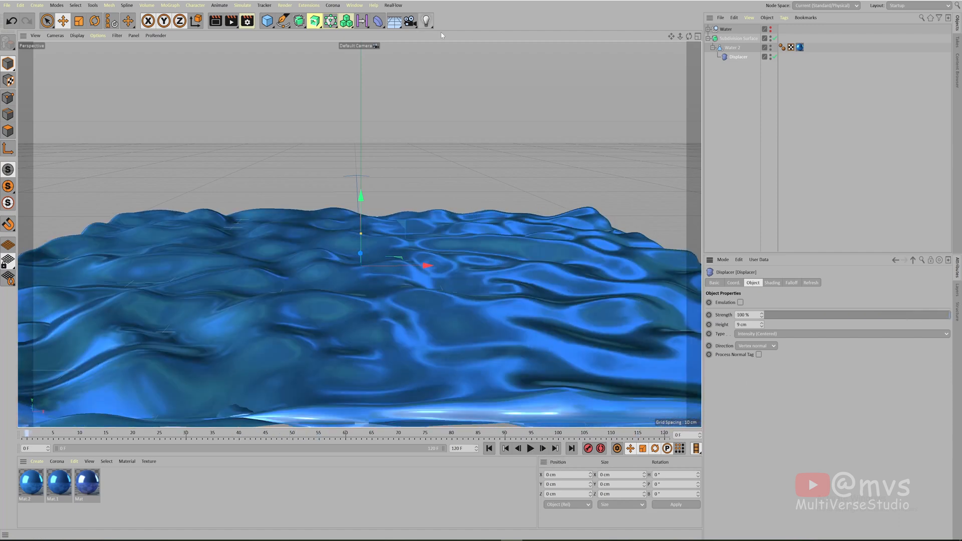
# Add an Area Light from the light-type flyout and preview the highlight playing across the waves.
pyautogui.click(426, 20)
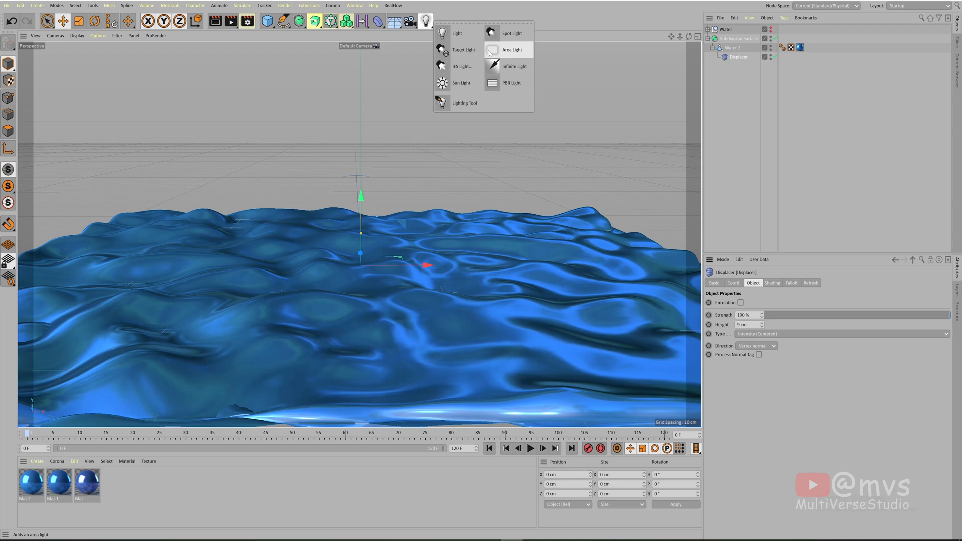
pyautogui.click(512, 50)
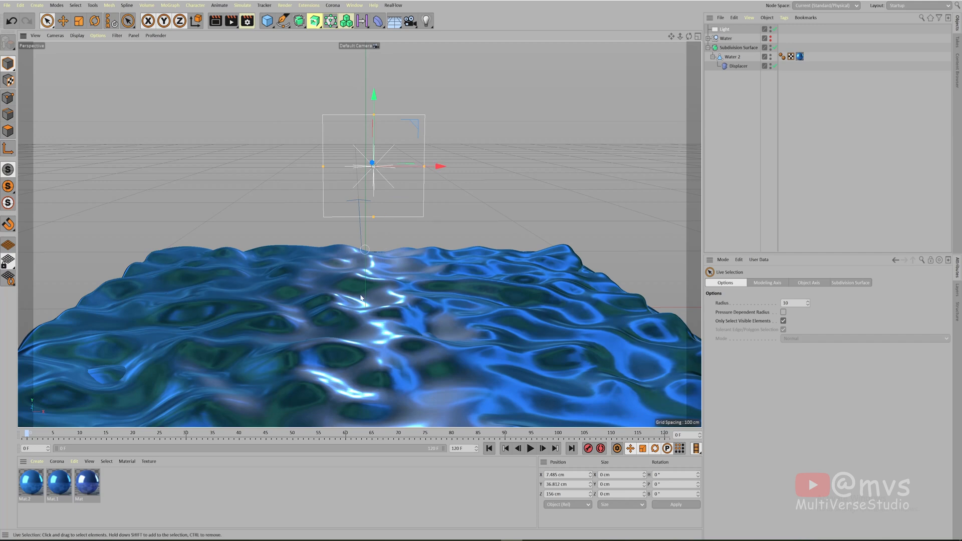
pyautogui.click(530, 449)
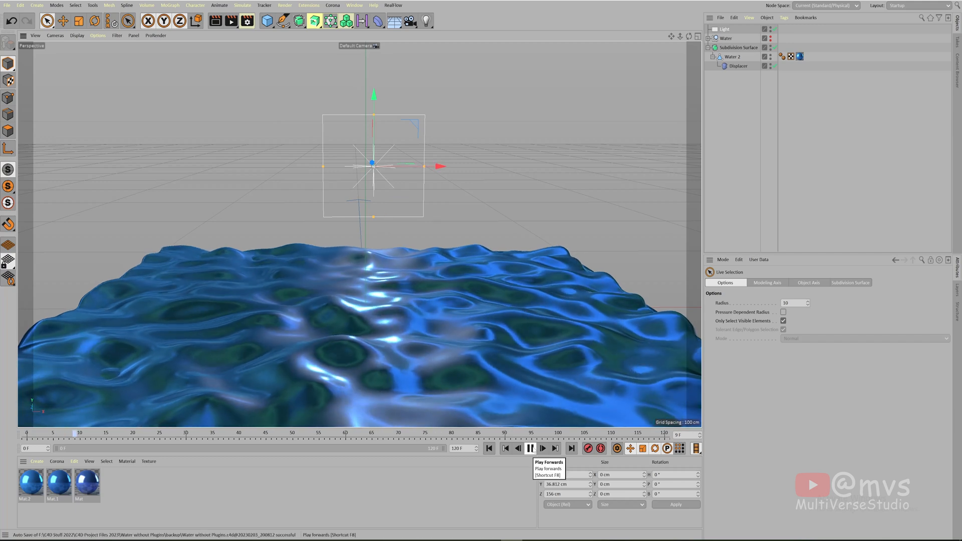
pyautogui.click(542, 449)
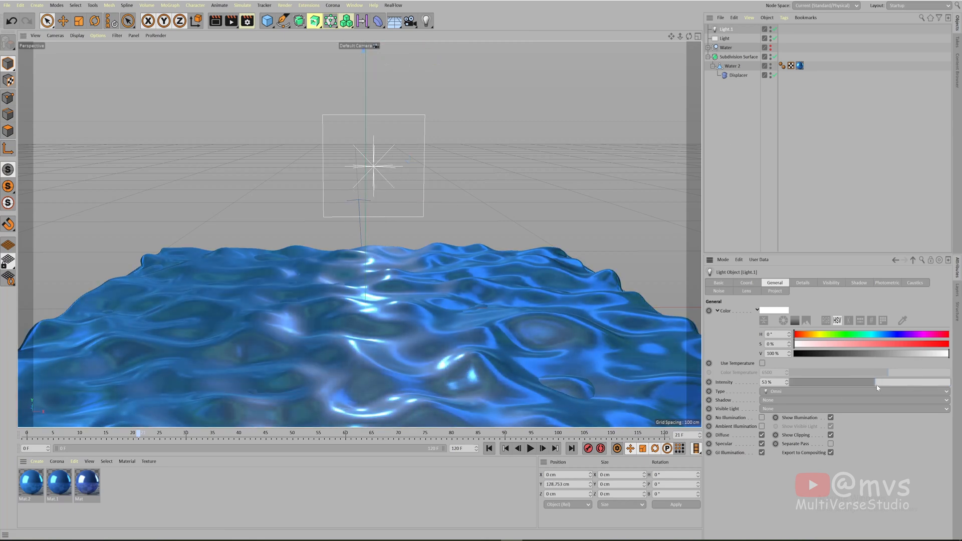
# Preview the water animation lit by the new Light.1 at 66% intensity.
pyautogui.click(530, 449)
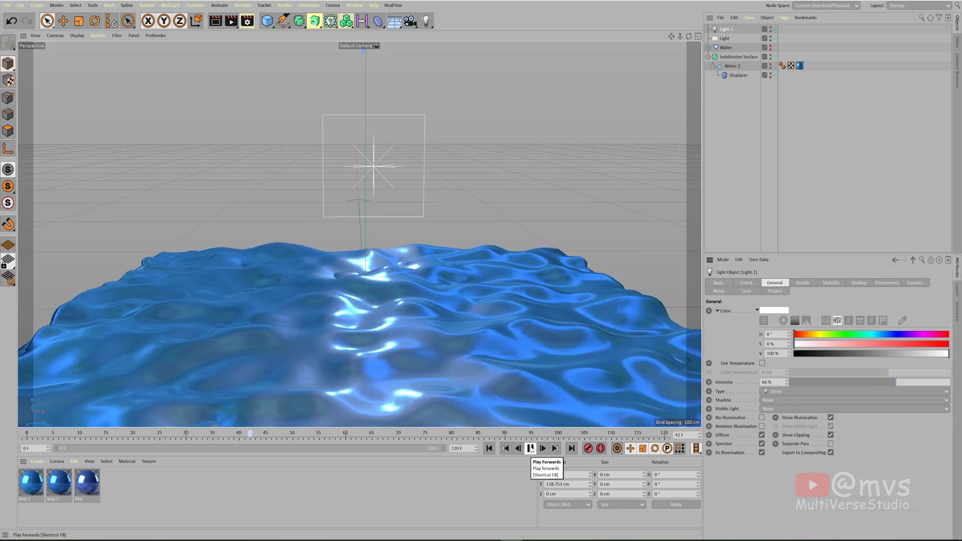
pyautogui.click(529, 449)
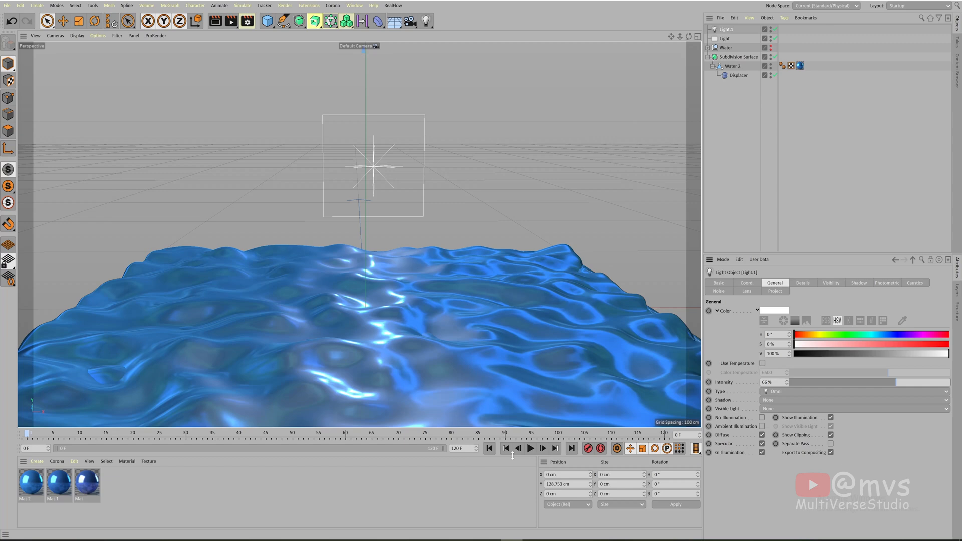
pyautogui.click(529, 449)
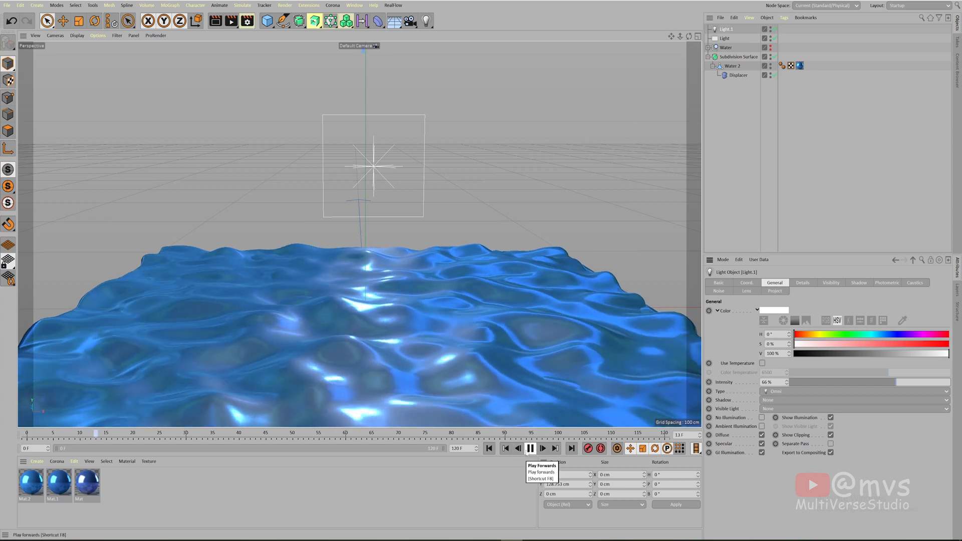